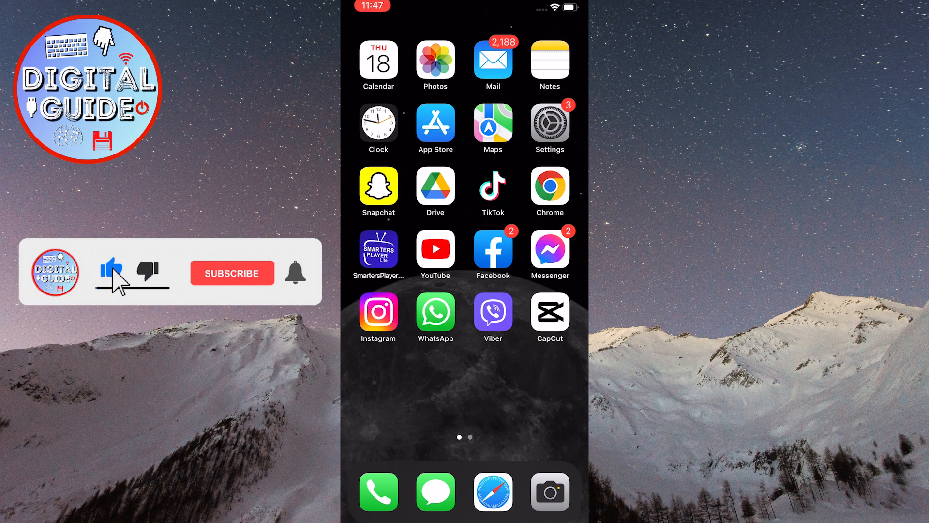
# Go into Settings and scroll down to reach the Messages settings page
pyautogui.click(232, 273)
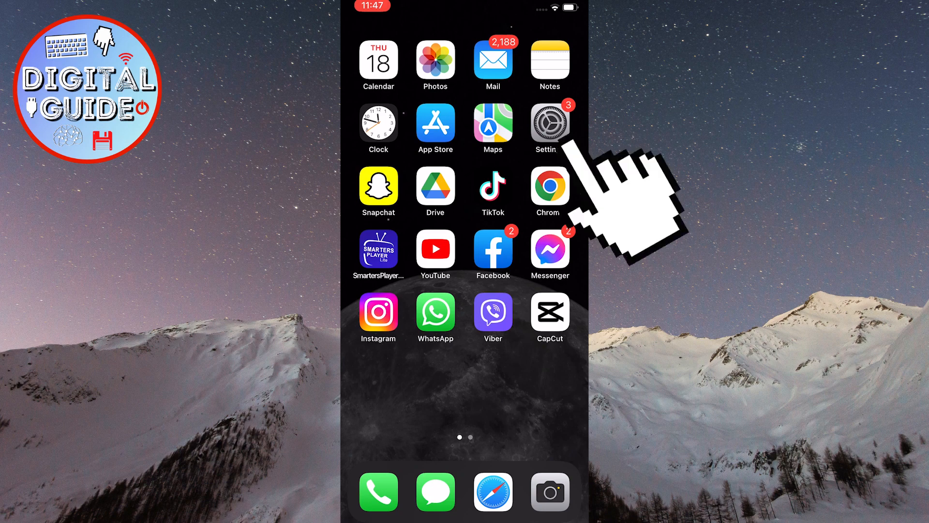
pyautogui.click(548, 125)
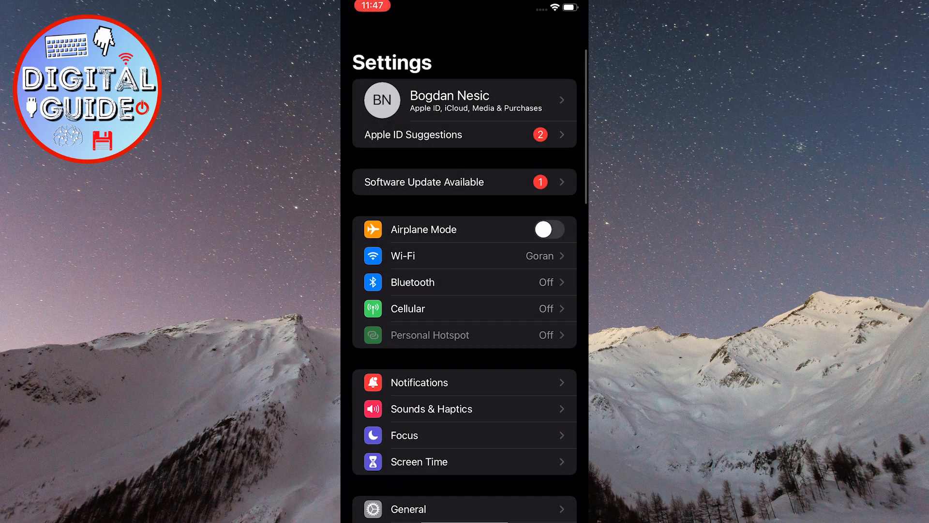
pyautogui.scroll(-3)
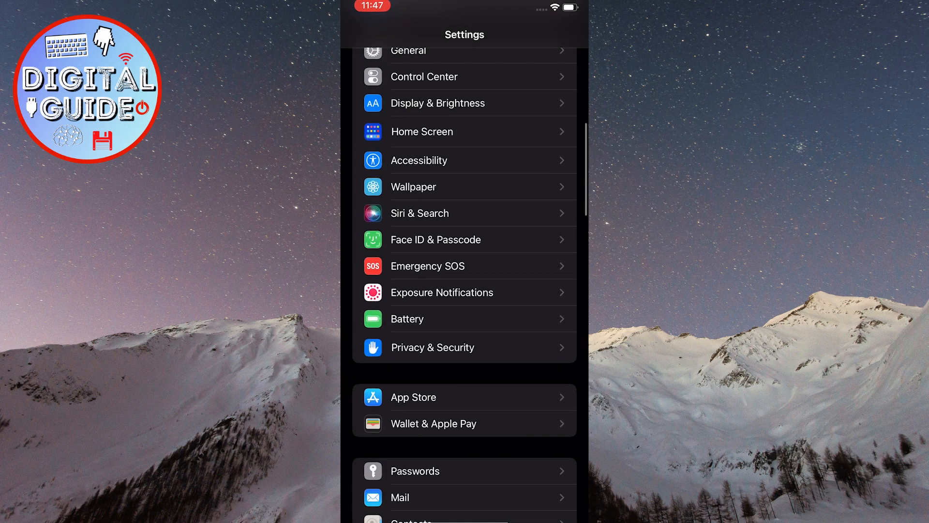
pyautogui.scroll(-3)
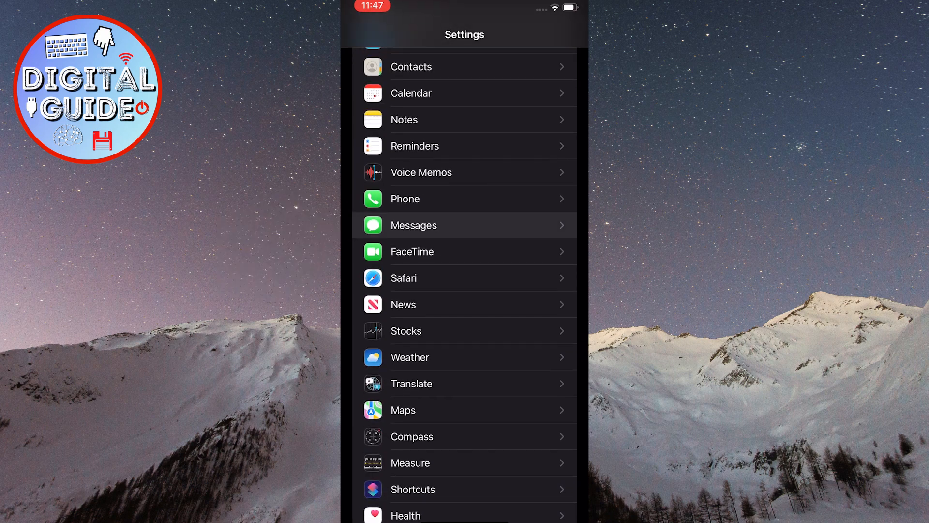
pyautogui.click(413, 226)
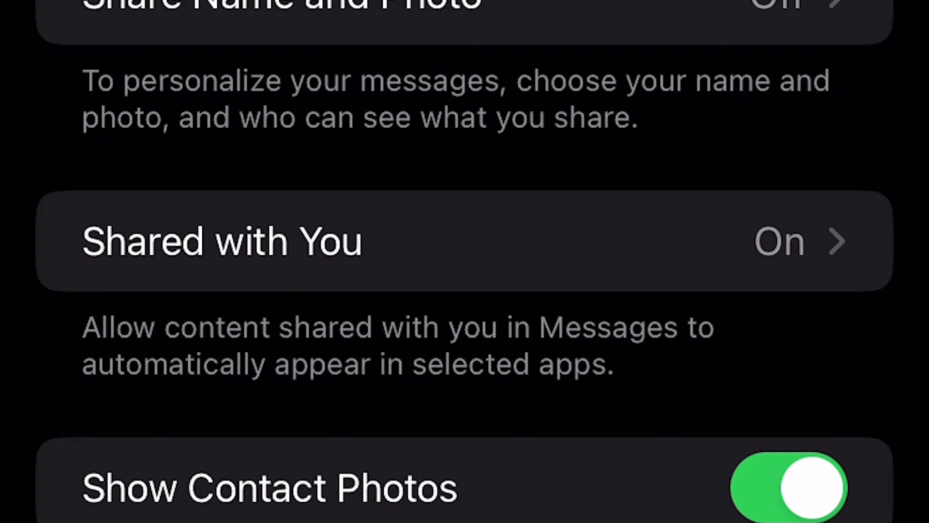
# Enter the Shared with You page showing Automatic Sharing on and News off
pyautogui.click(220, 240)
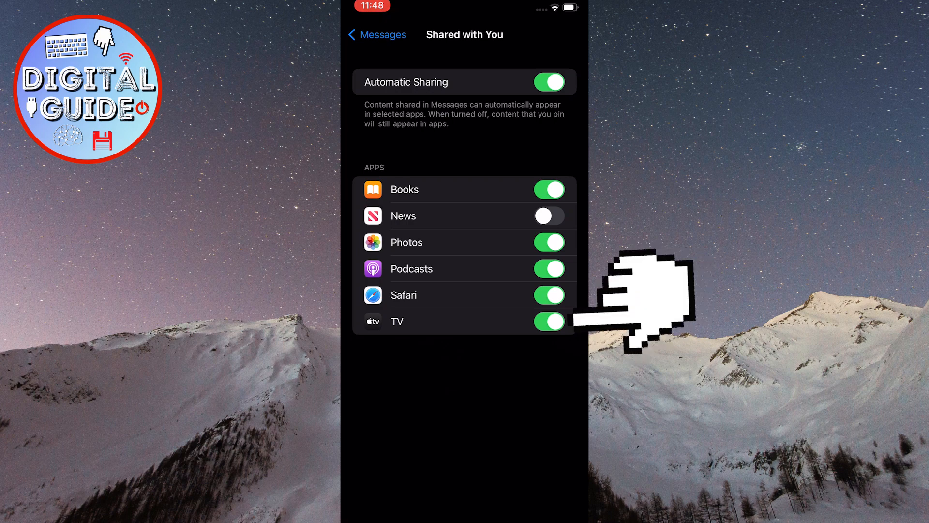
# Switch off TV sharing, then Automatic Sharing so every listed app is off
pyautogui.click(548, 321)
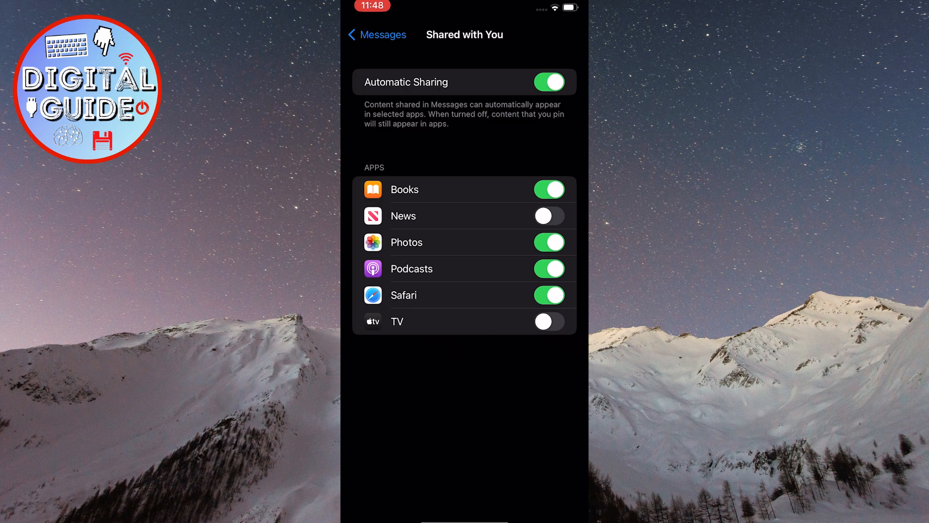
pyautogui.click(548, 81)
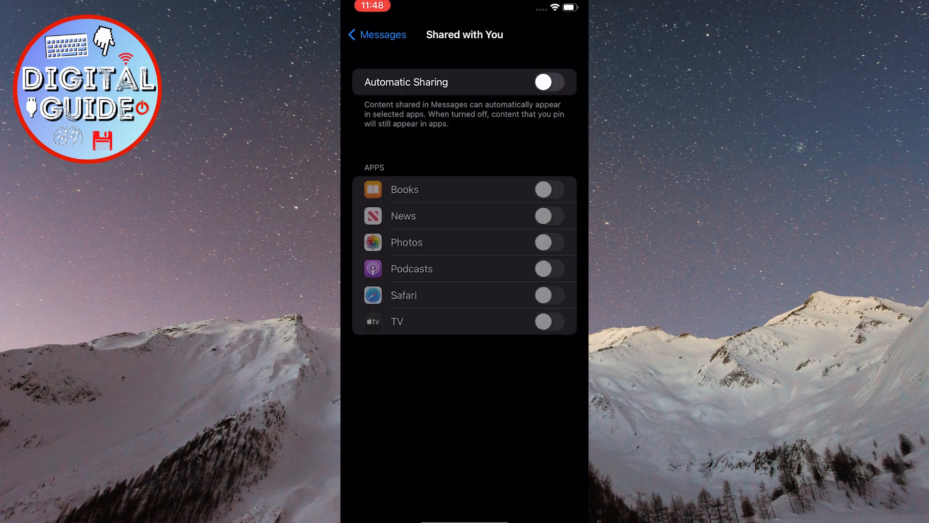